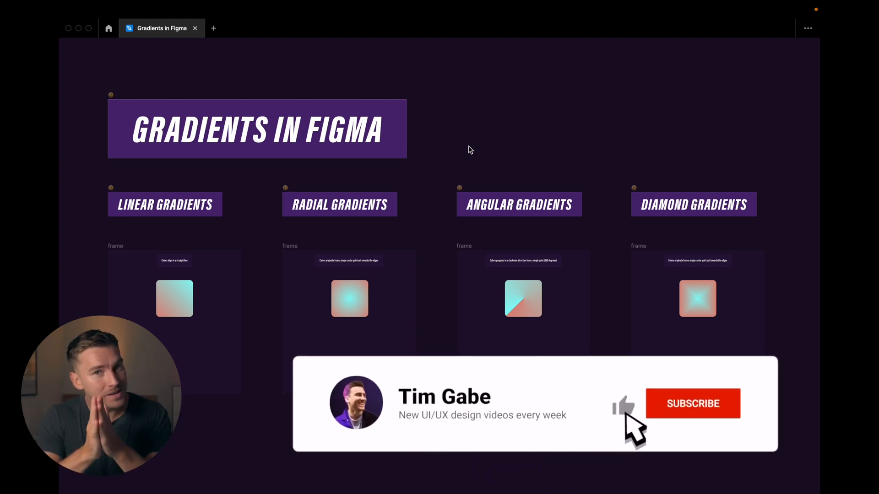
- Draw a 406.95 by 406.95 grey square beneath the linear gradient example card
left_click(692, 404)
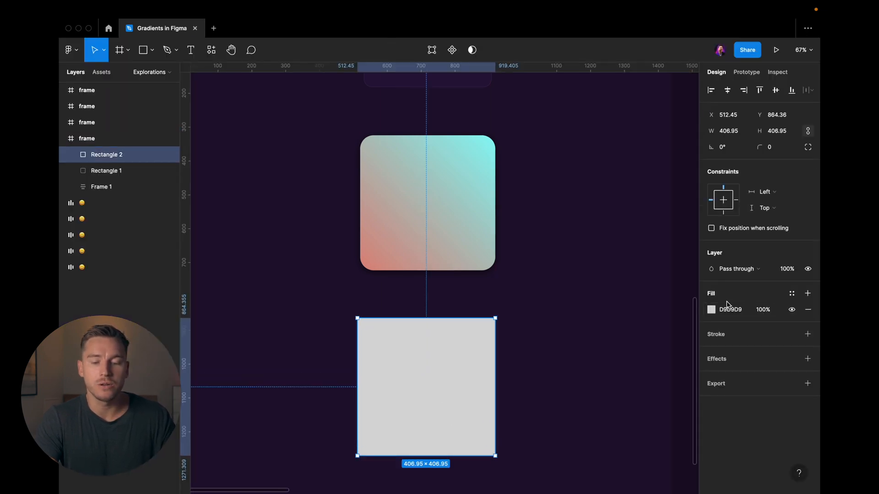
- Change the square's fill from Solid to a Linear gradient
left_click(711, 310)
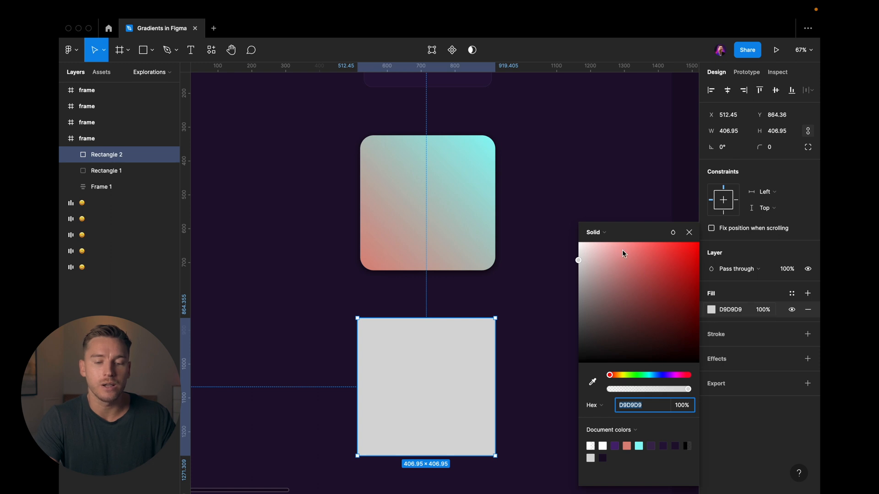
left_click(596, 233)
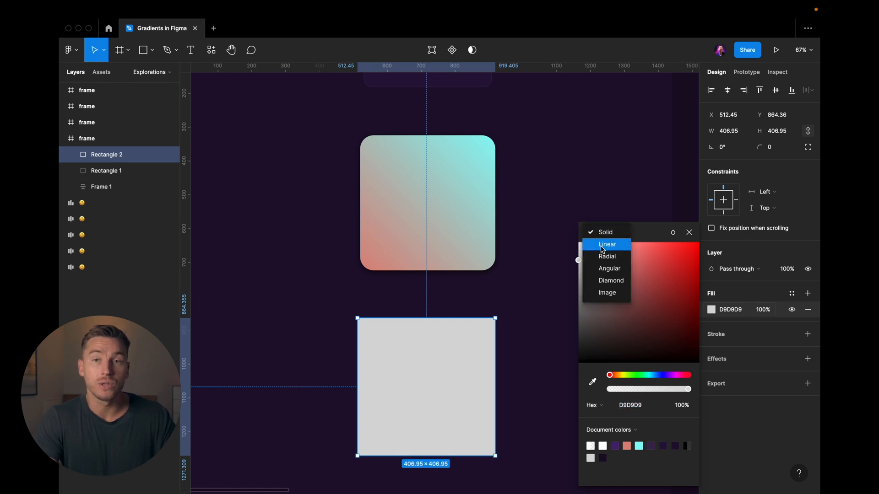
left_click(607, 244)
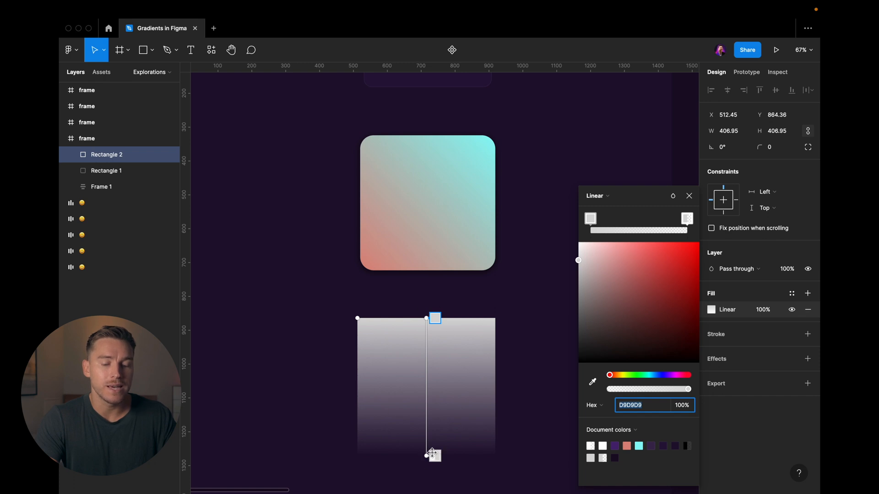
mouse_move(436, 465)
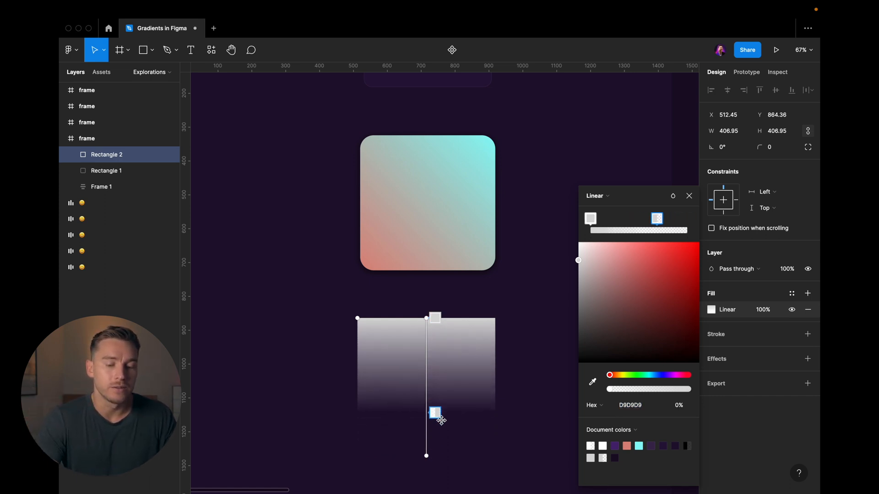
- Move the transparent gradient end upward and add a middle stop to experiment
left_click_drag(436, 414, 436, 386)
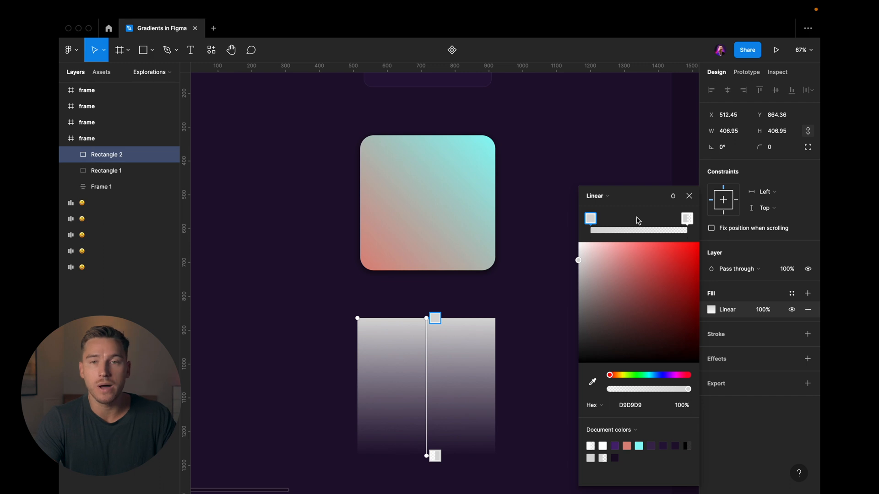
left_click(626, 219)
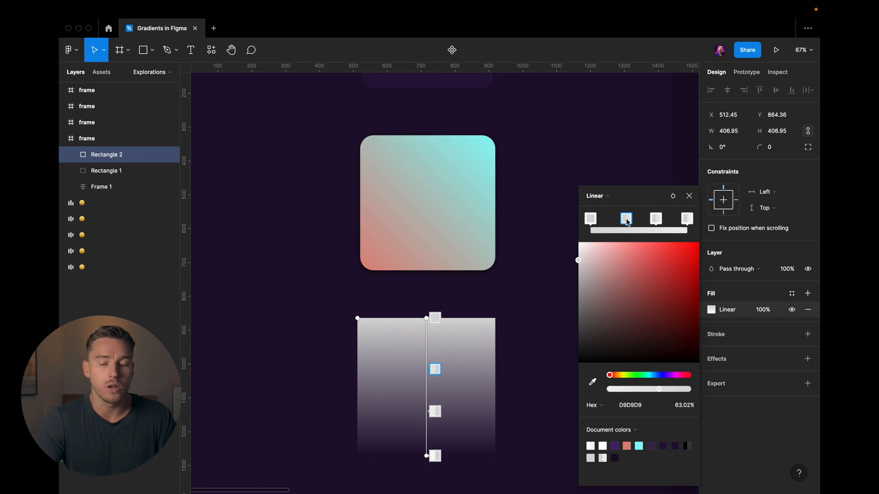
left_click(656, 219)
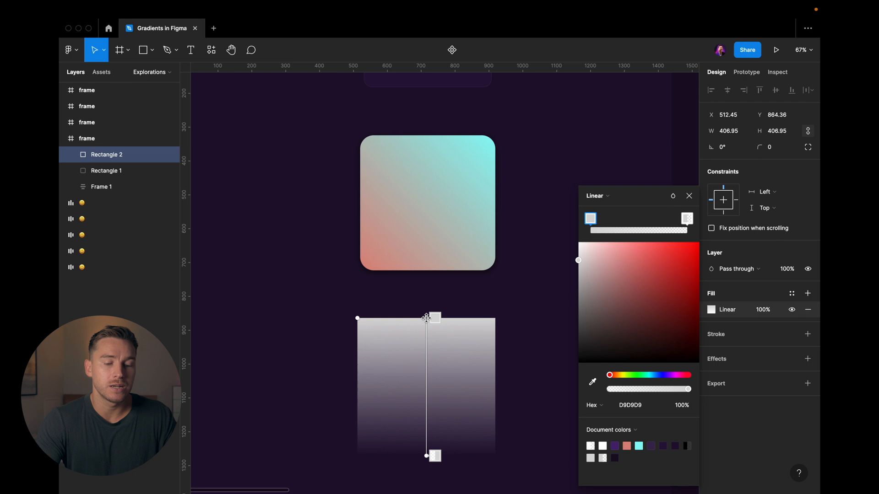
- Tilt the linear gradient to run diagonally red-to-blue across the square
left_click_drag(426, 318, 364, 311)
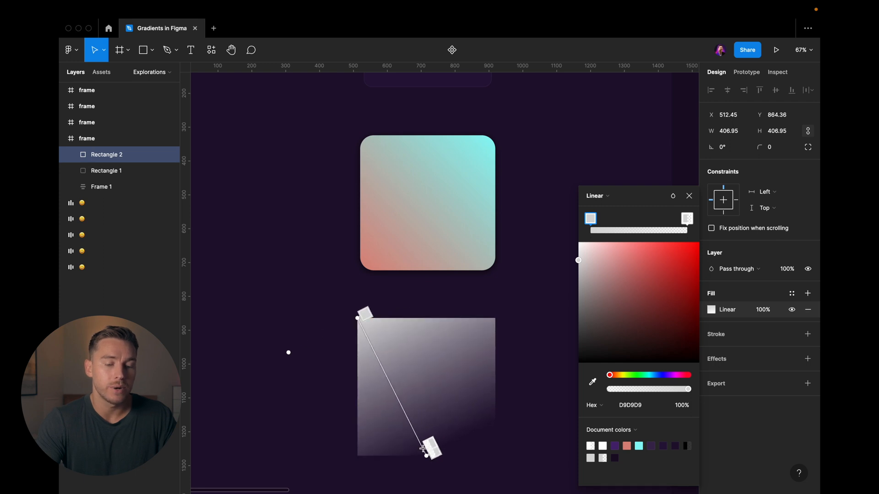
left_click_drag(425, 449, 498, 450)
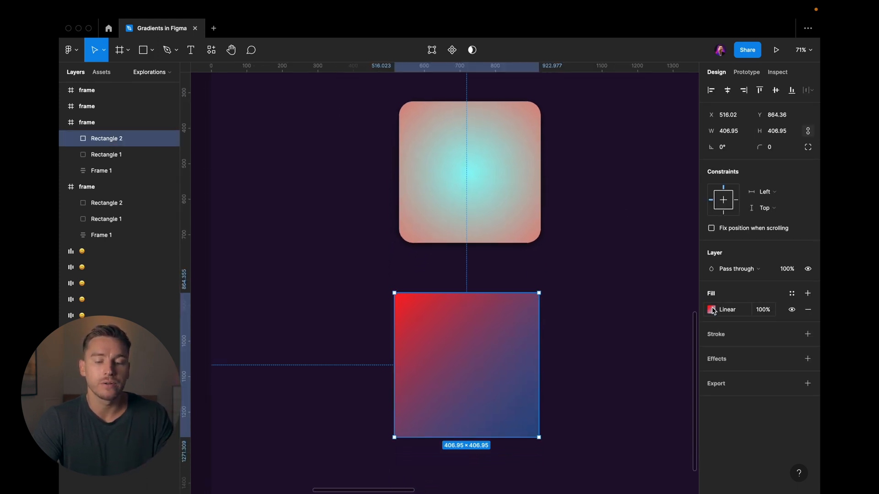
- Switch the square's fill to a Radial gradient, red centre fading to blue
left_click(712, 310)
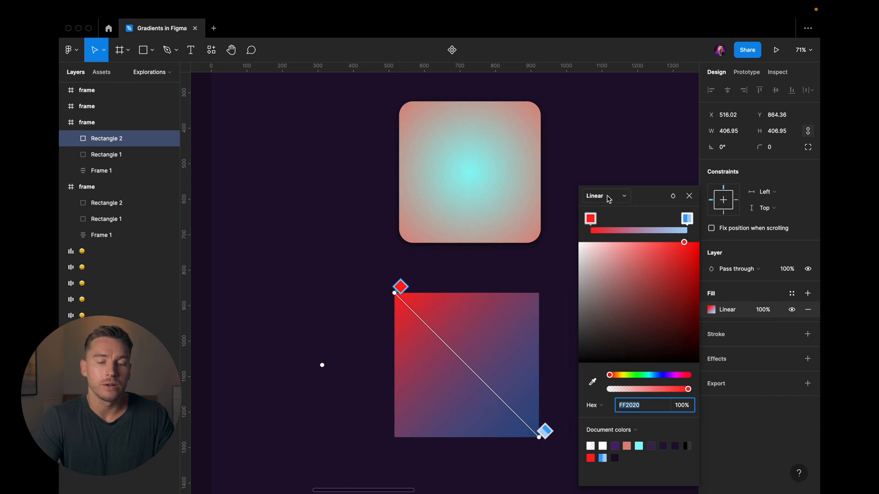
left_click(606, 195)
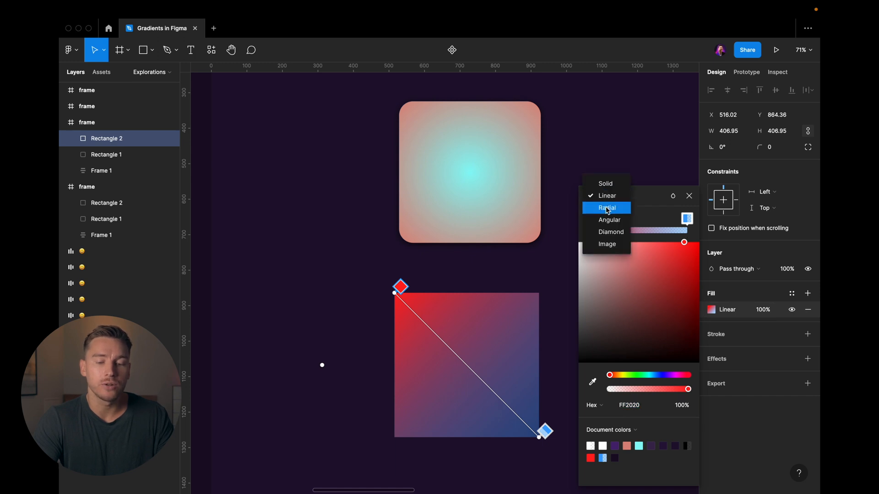
left_click(606, 208)
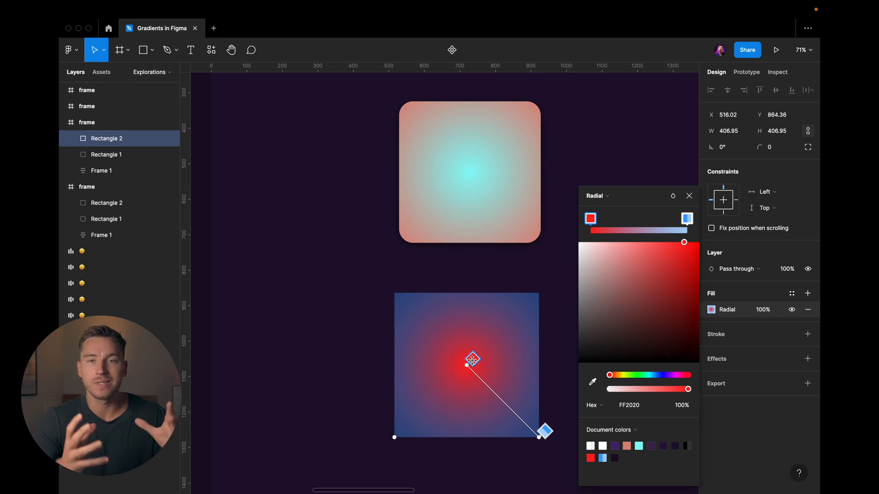
mouse_move(529, 376)
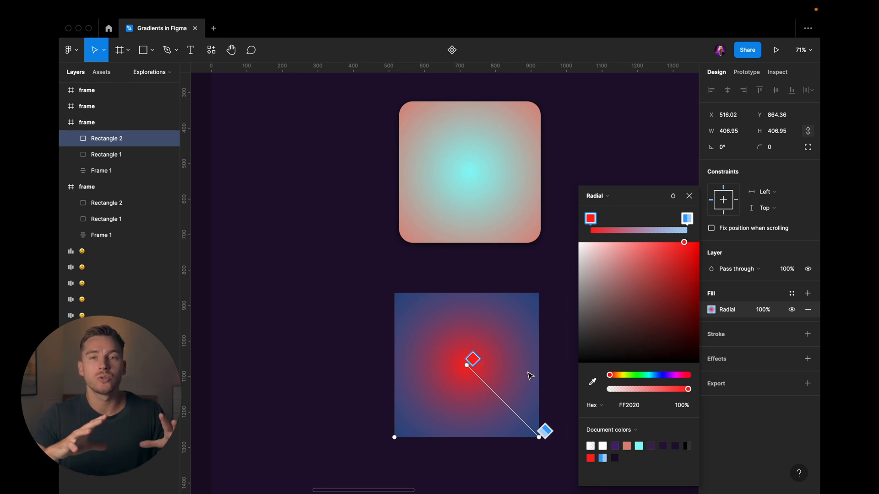
mouse_move(545, 360)
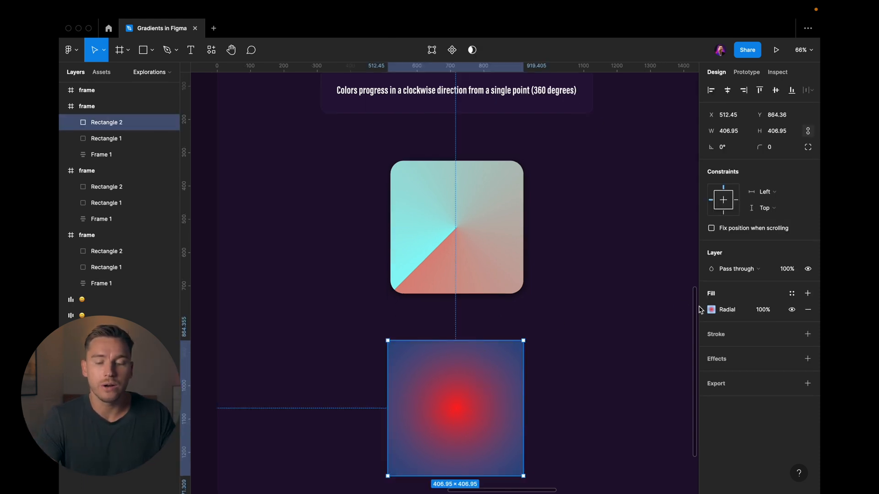
- Switch the square's fill to an Angular gradient sweeping red to blue
left_click(710, 309)
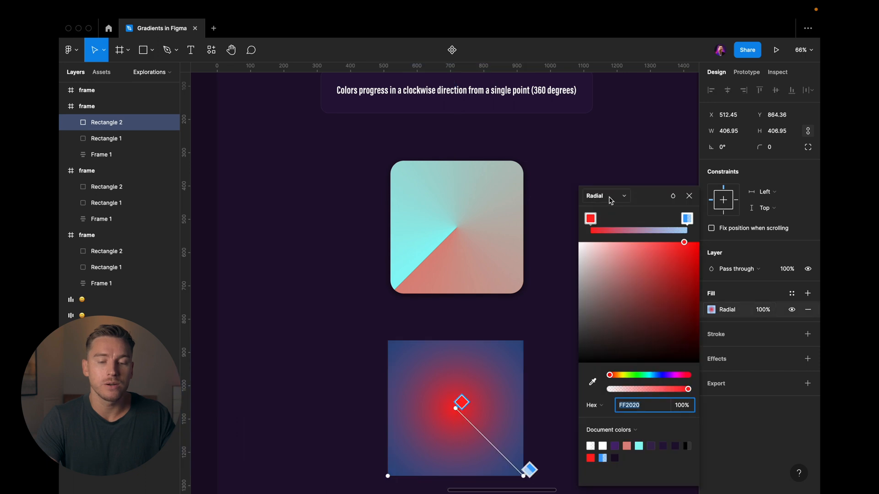
left_click(606, 196)
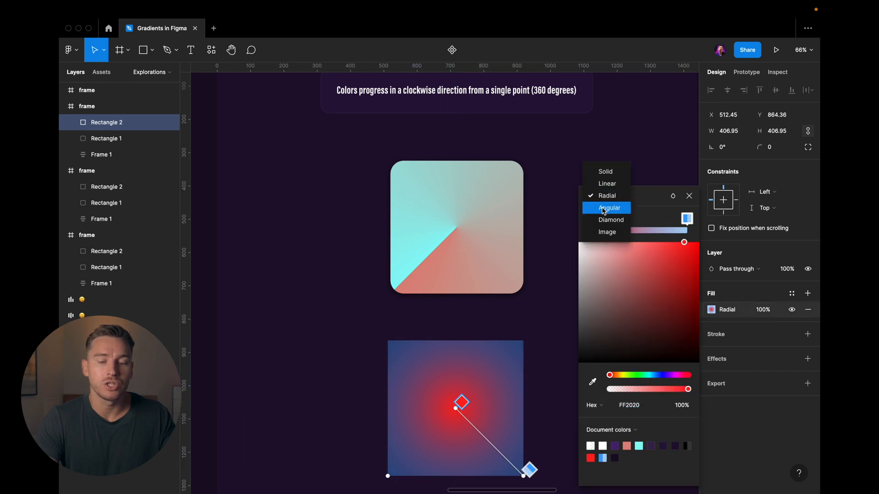
left_click(608, 208)
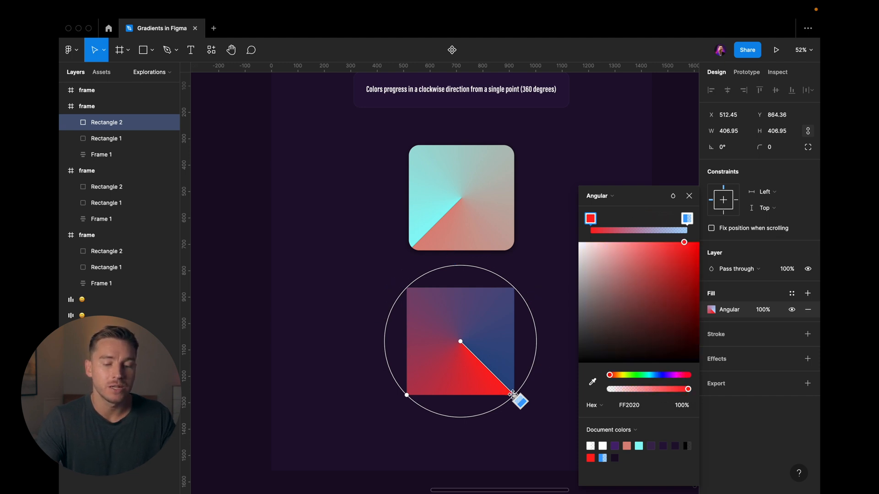
- Rotate the angular gradient around the square's centre
left_click_drag(518, 402, 450, 430)
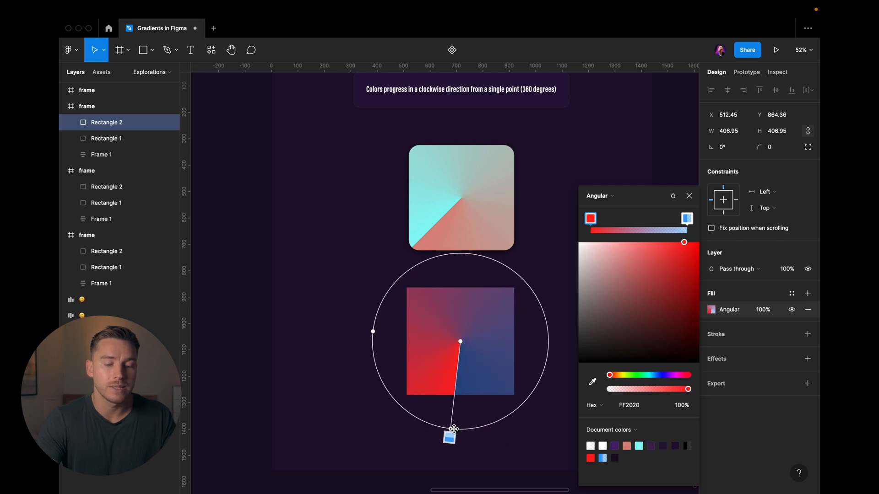
left_click_drag(450, 428, 459, 449)
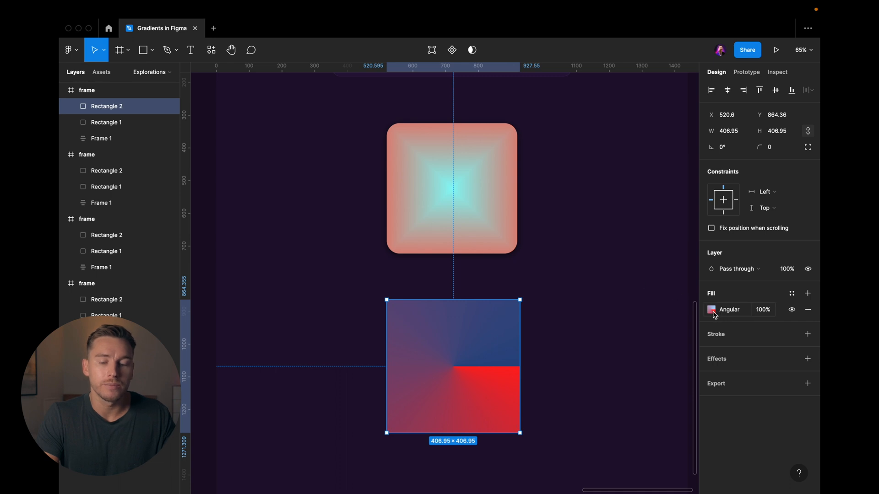
- Set the fill to a Diamond gradient and extend its spread beyond the square's edge
left_click(710, 310)
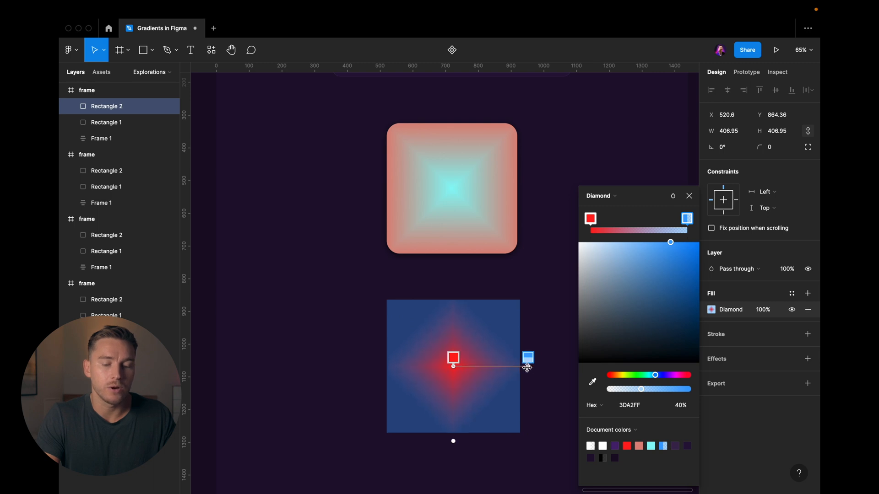
left_click_drag(528, 365, 546, 361)
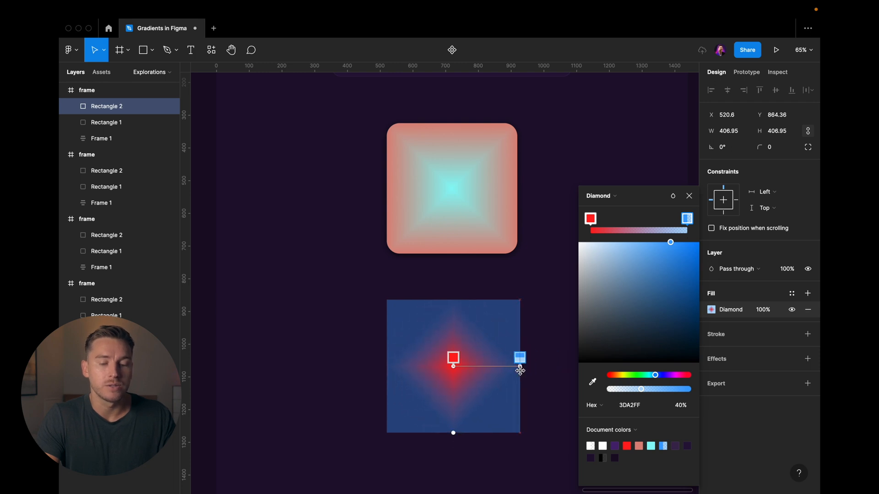
left_click_drag(518, 357, 551, 356)
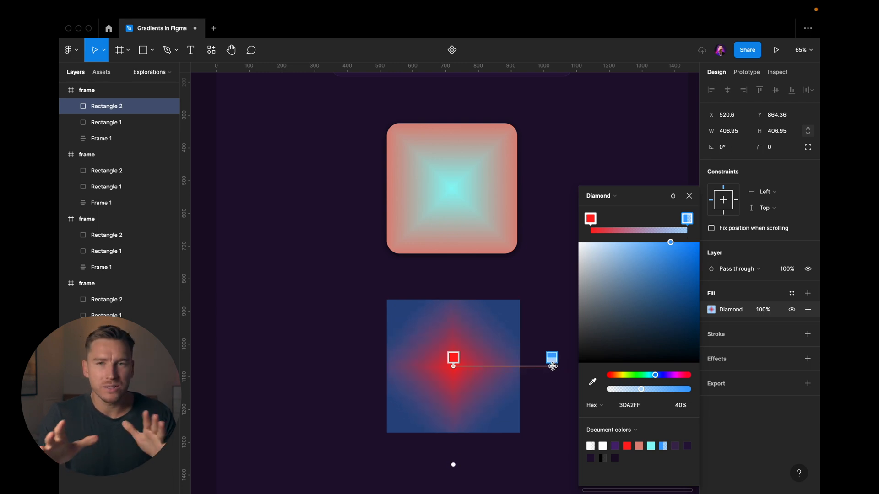